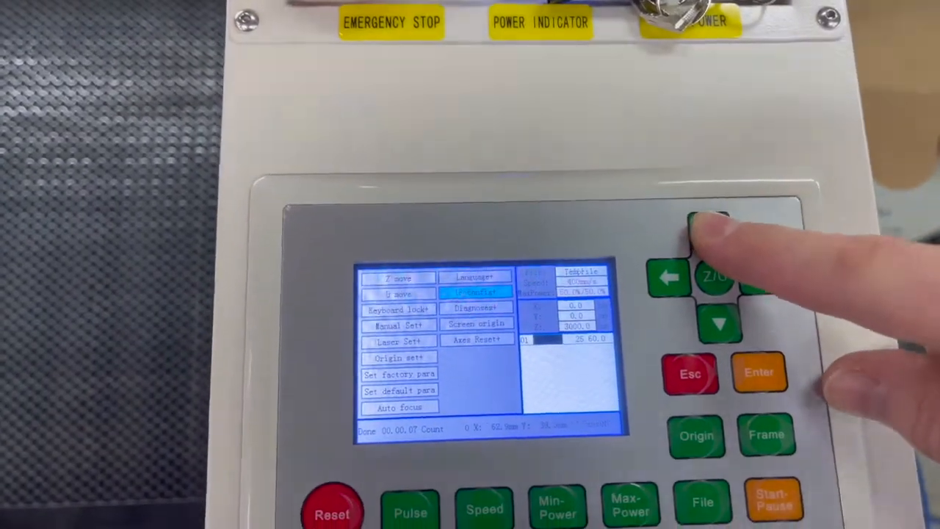
Step: Open the IP Config settings on the Ruida laser control panel
left_click(758, 373)
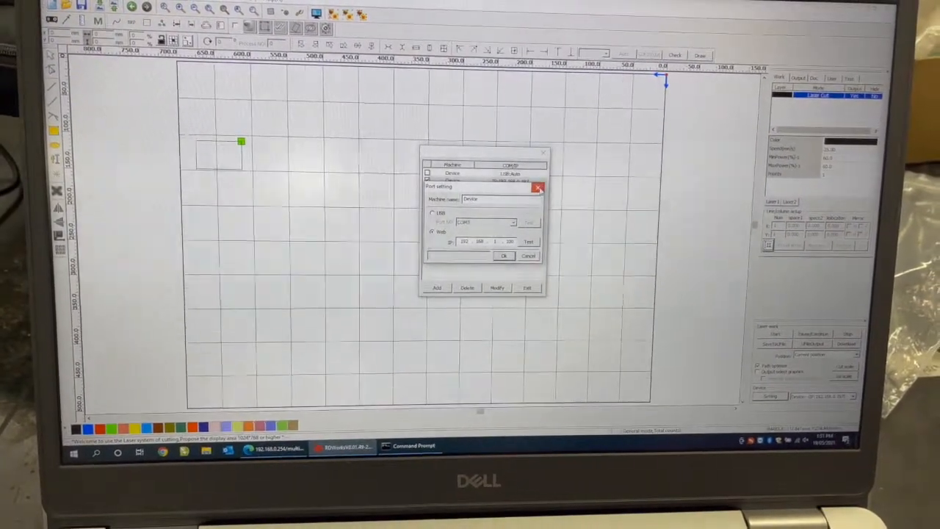
Step: Enter 192.168.0.198 as the Web device's IP address
left_click(503, 256)
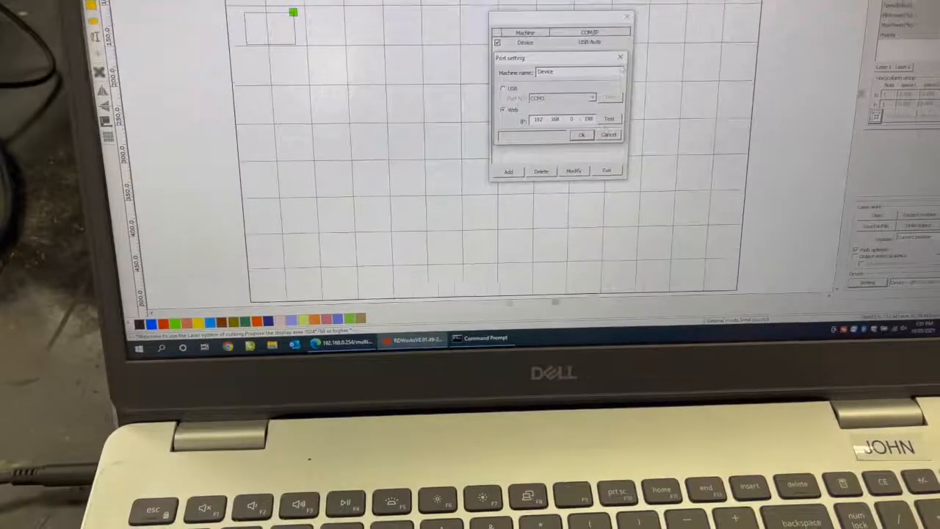
left_click(608, 118)
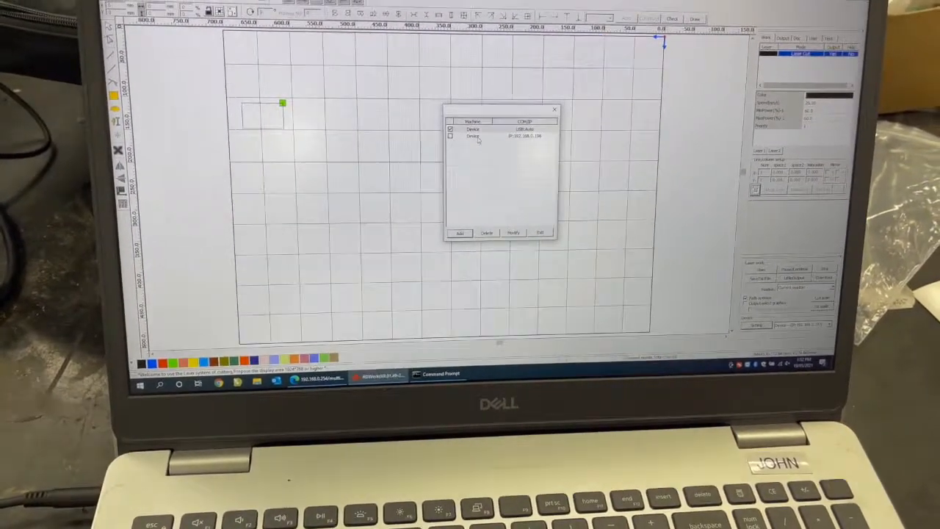
Step: Tick the Web device at IP 192.168.0.198 in the machine list
left_click(499, 137)
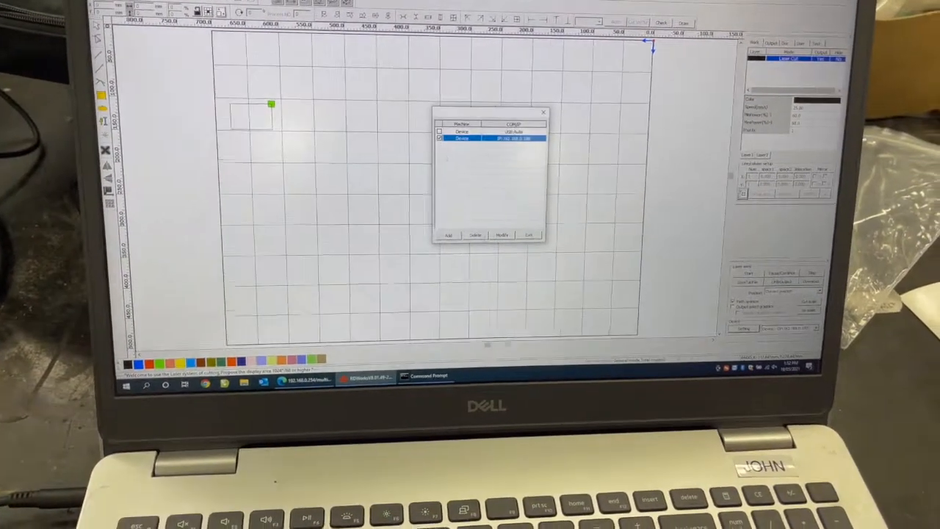